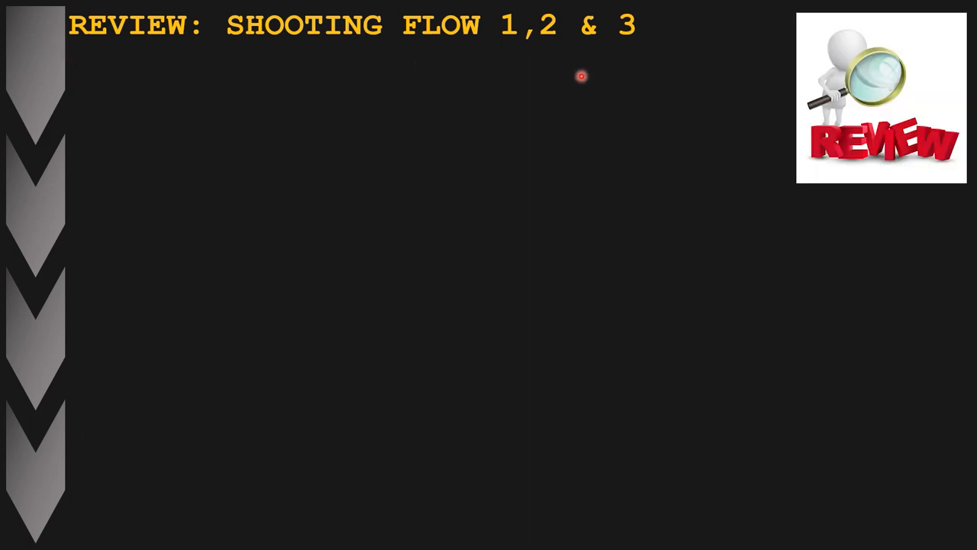
{"action": "mouse_move", "coordinate": [552, 71]}
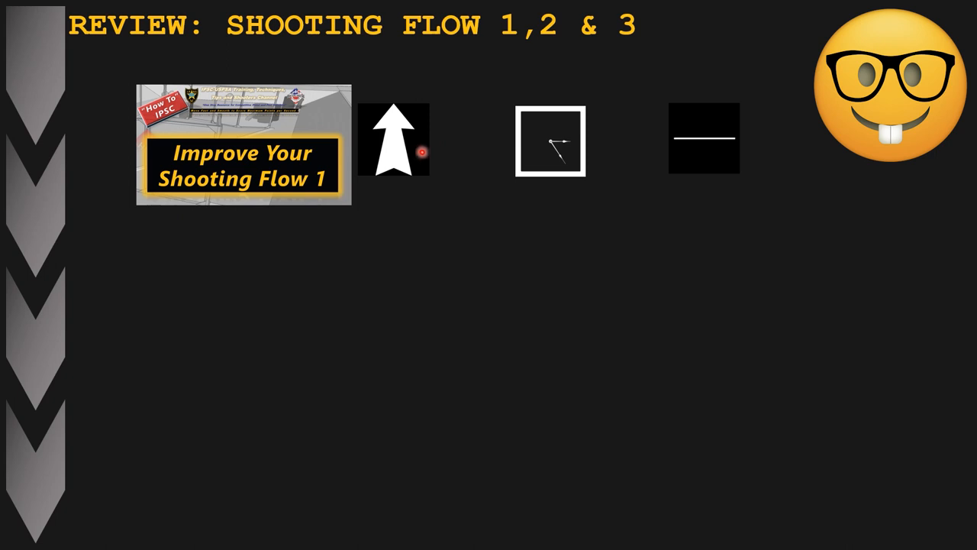
{"action": "mouse_move", "coordinate": [574, 221]}
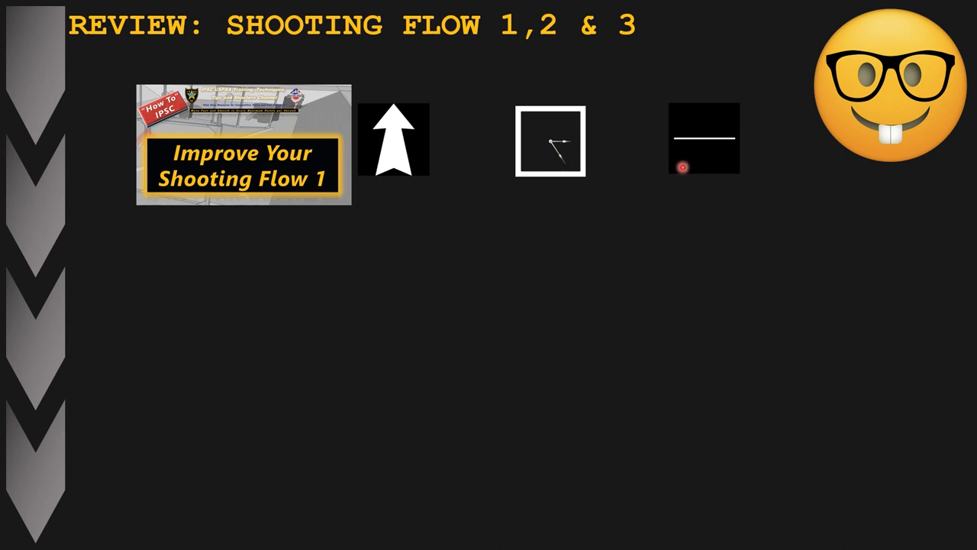
{"action": "mouse_move", "coordinate": [659, 155]}
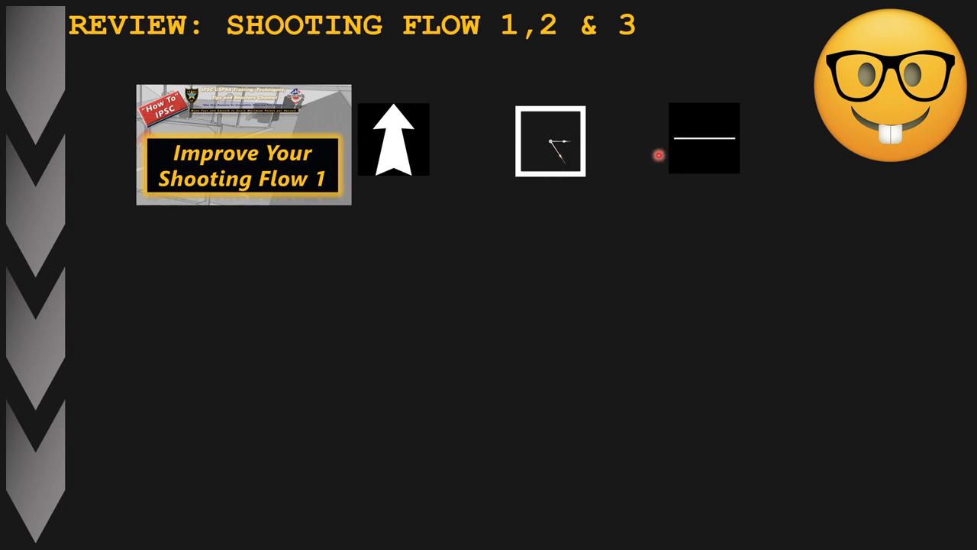
{"action": "mouse_move", "coordinate": [670, 162]}
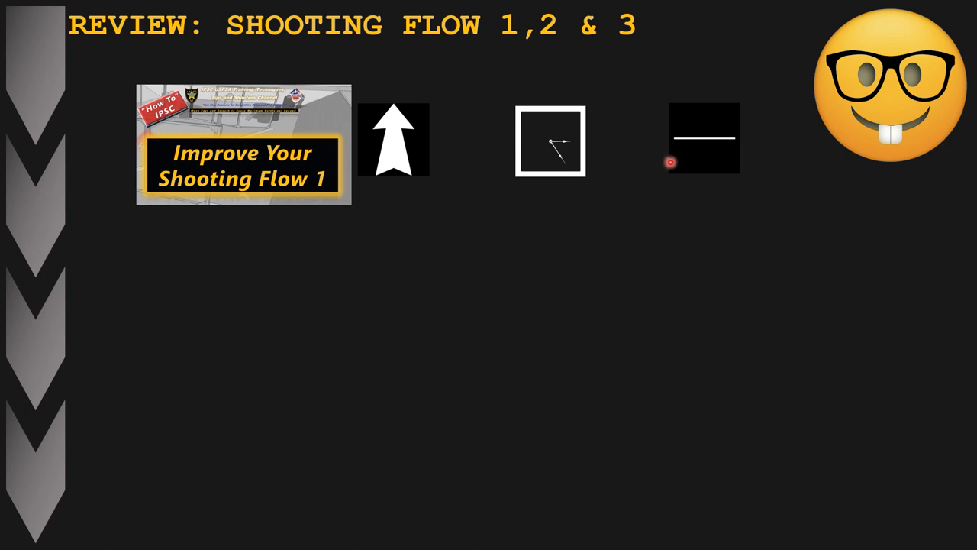
{"action": "mouse_move", "coordinate": [785, 145]}
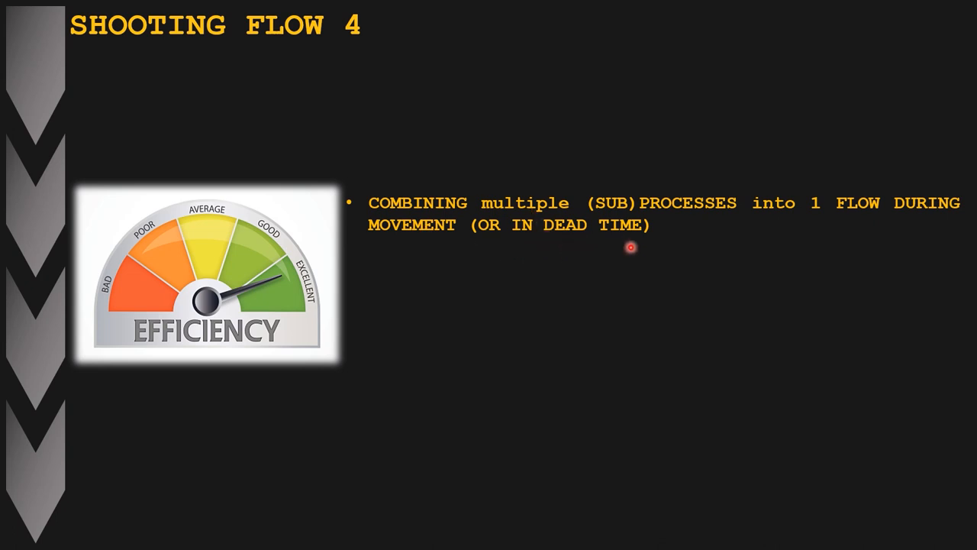
{"action": "mouse_move", "coordinate": [881, 233]}
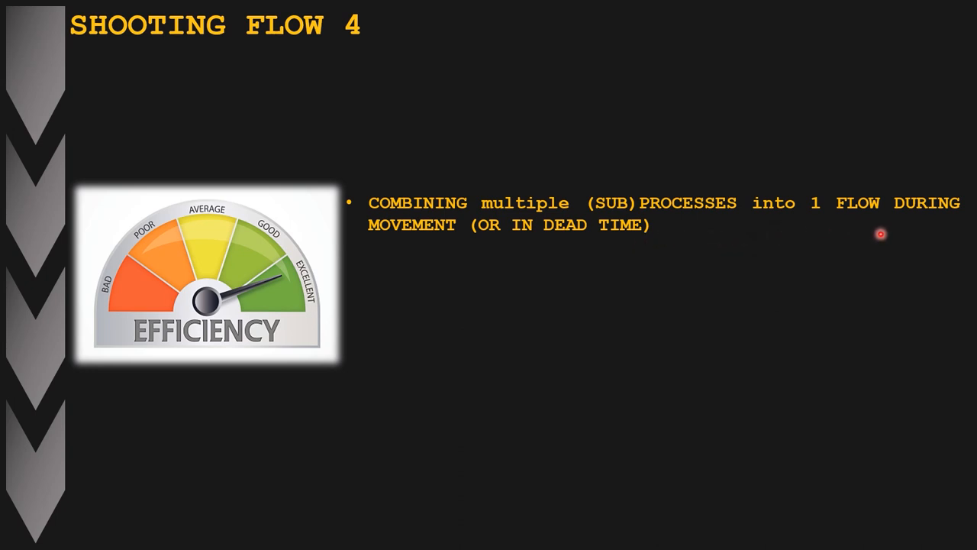
{"action": "mouse_move", "coordinate": [479, 204]}
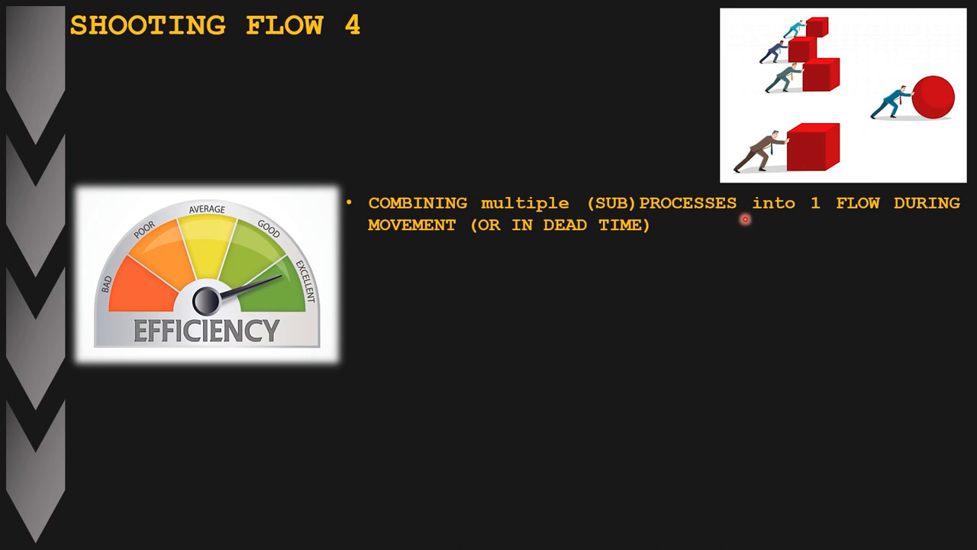
{"action": "mouse_move", "coordinate": [680, 226]}
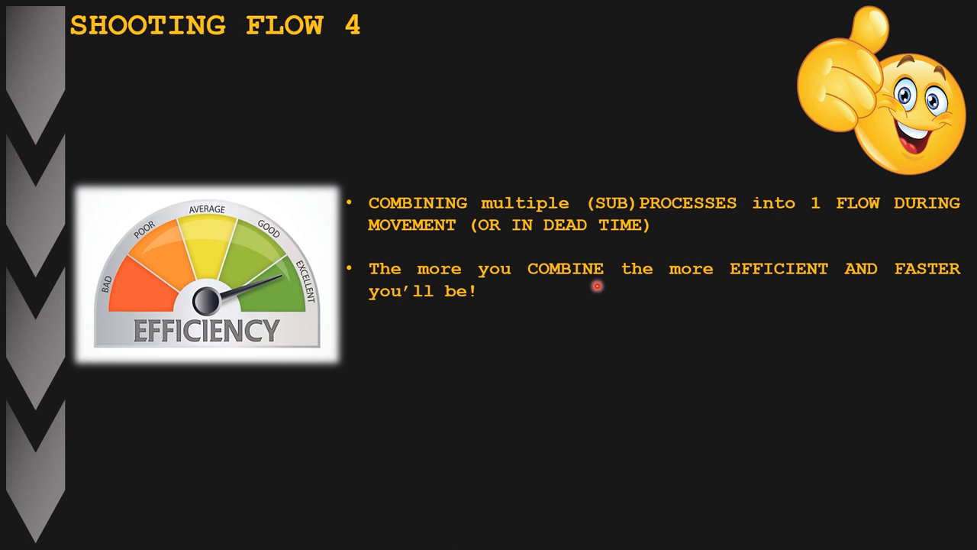
{"action": "mouse_move", "coordinate": [621, 284]}
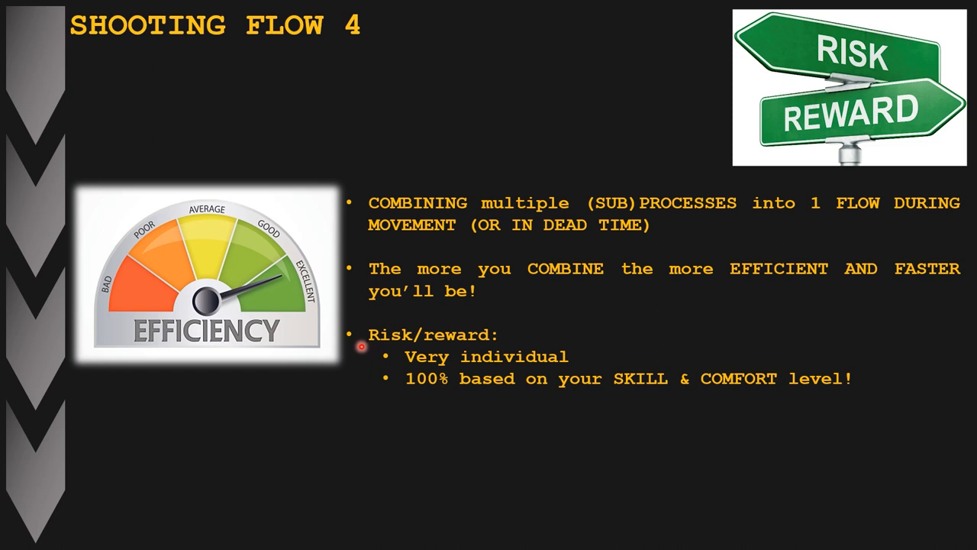
{"action": "mouse_move", "coordinate": [397, 366]}
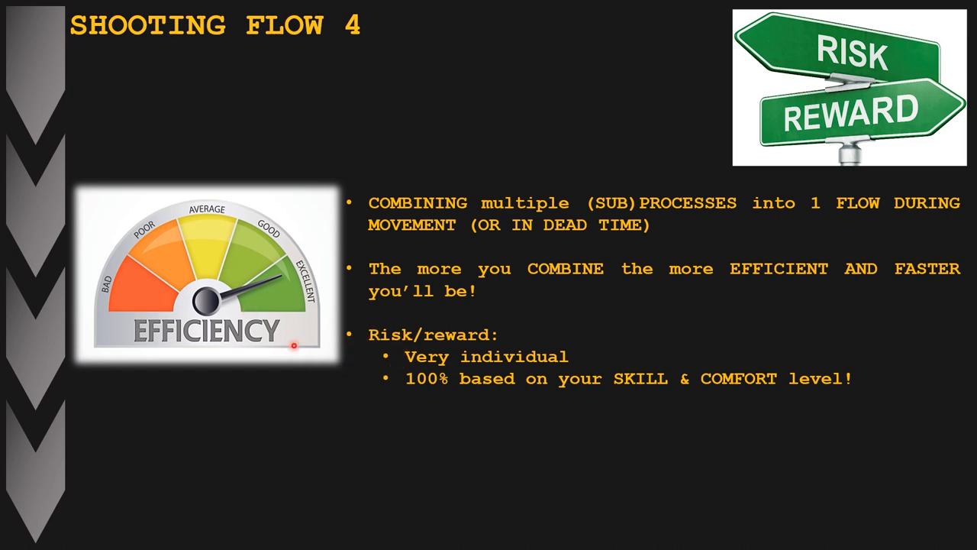
{"action": "mouse_move", "coordinate": [391, 356]}
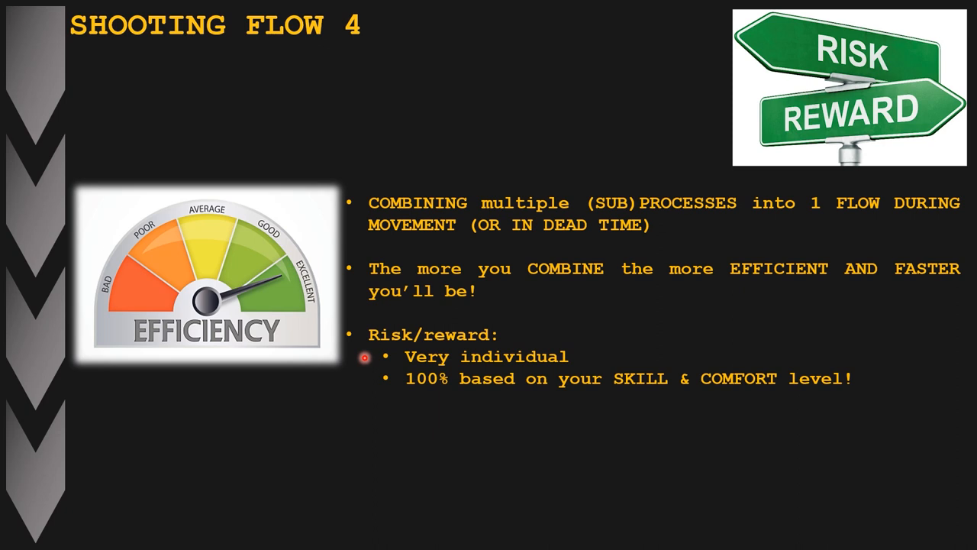
{"action": "mouse_move", "coordinate": [710, 411]}
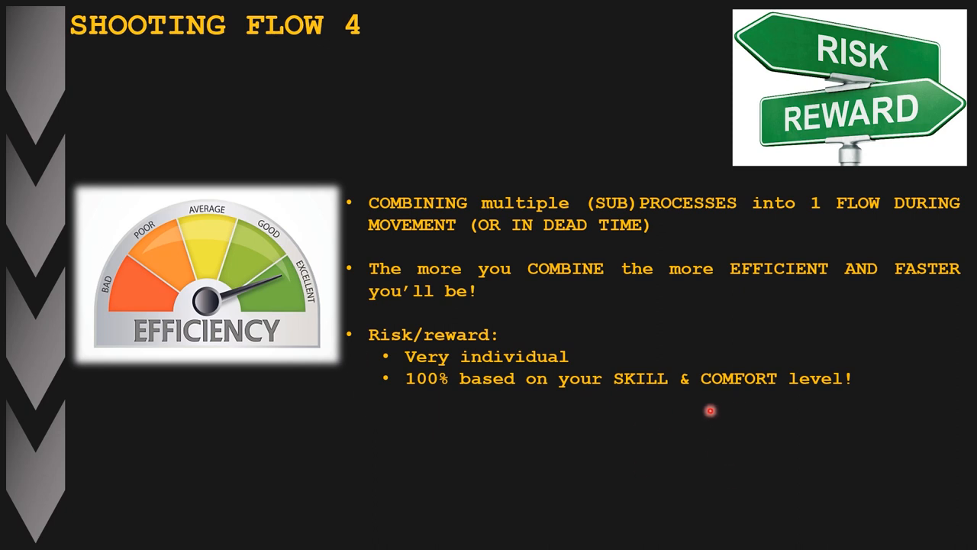
{"action": "mouse_move", "coordinate": [884, 380]}
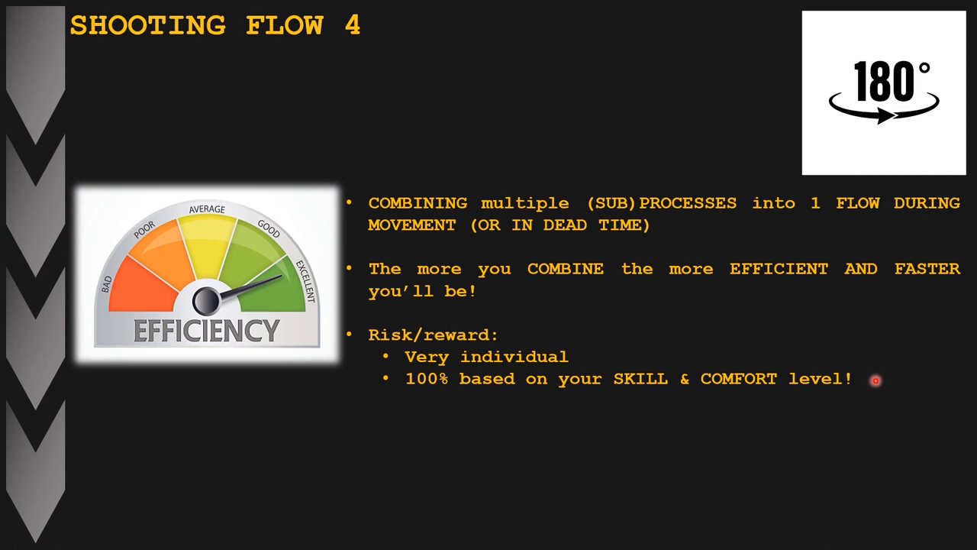
{"action": "mouse_move", "coordinate": [870, 372]}
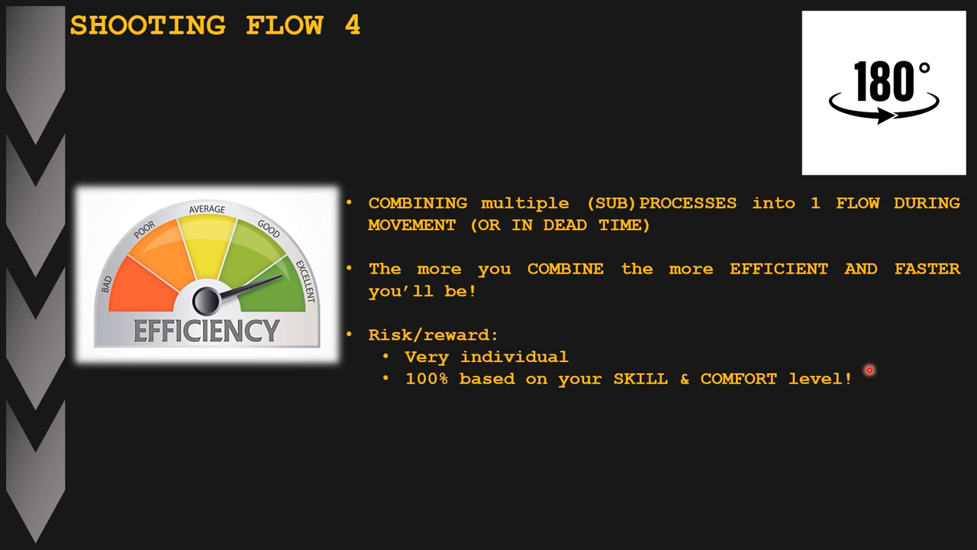
{"action": "mouse_move", "coordinate": [341, 329]}
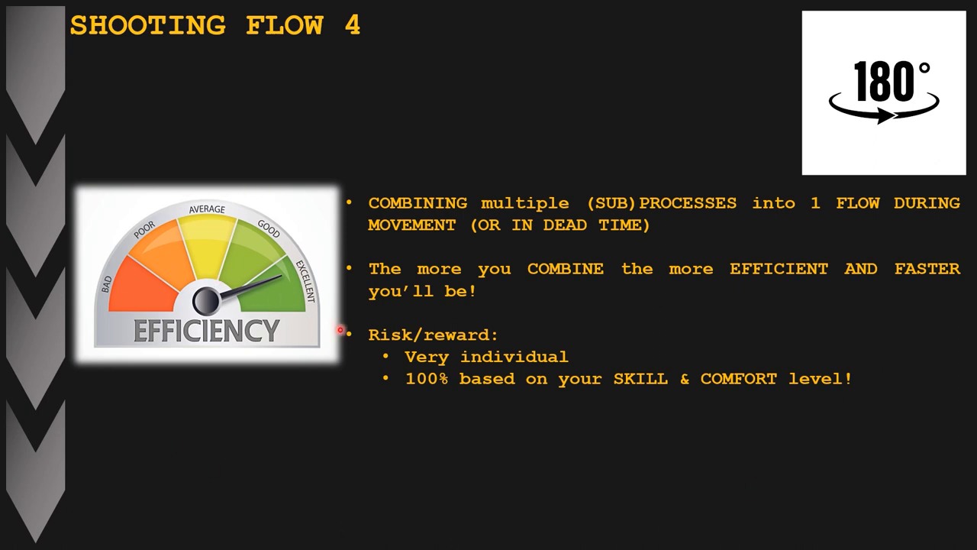
{"action": "mouse_move", "coordinate": [868, 379]}
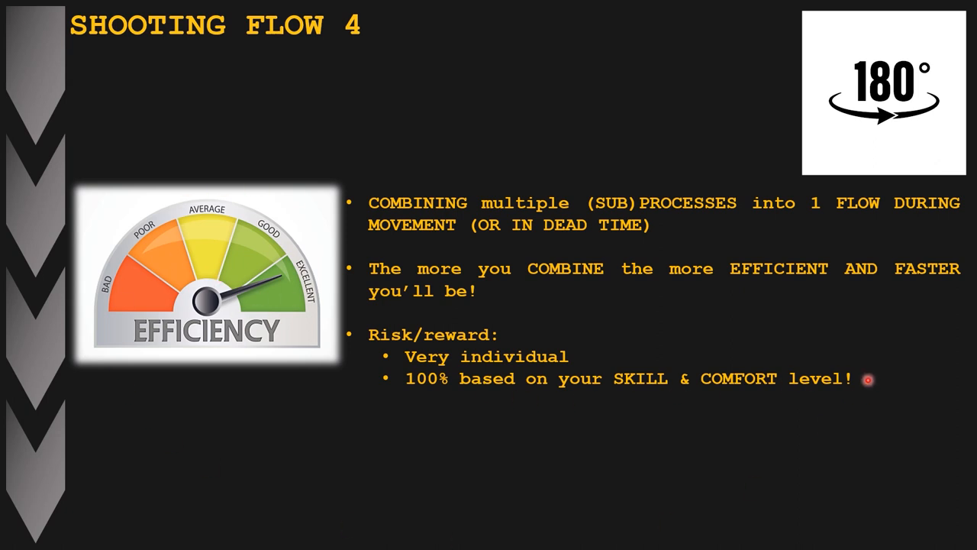
{"action": "mouse_move", "coordinate": [624, 390]}
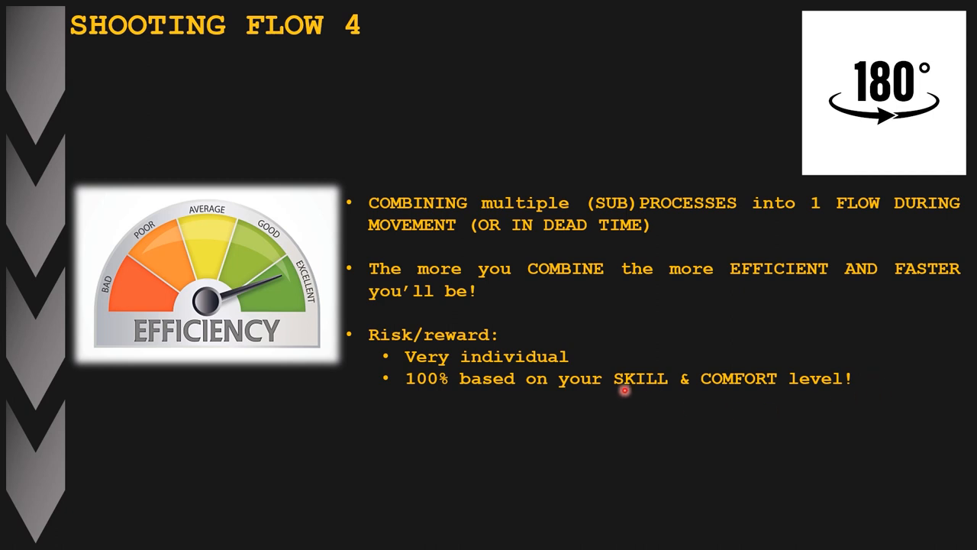
{"action": "mouse_move", "coordinate": [722, 405]}
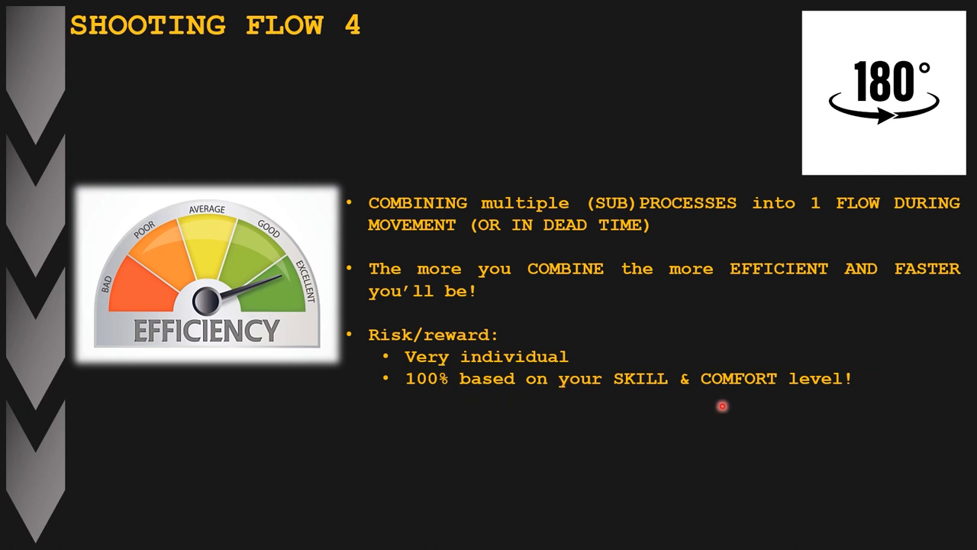
{"action": "mouse_move", "coordinate": [895, 390]}
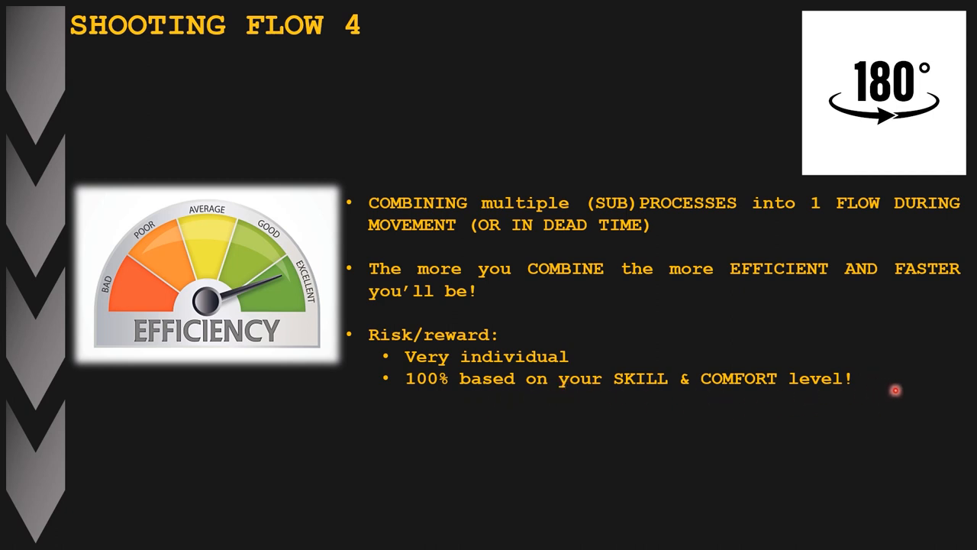
{"action": "mouse_move", "coordinate": [470, 499]}
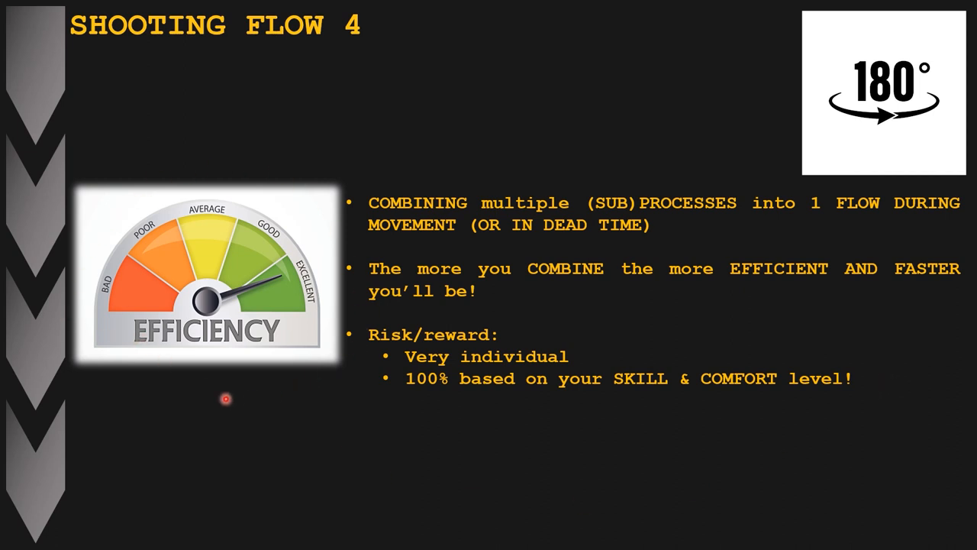
{"action": "mouse_move", "coordinate": [295, 367]}
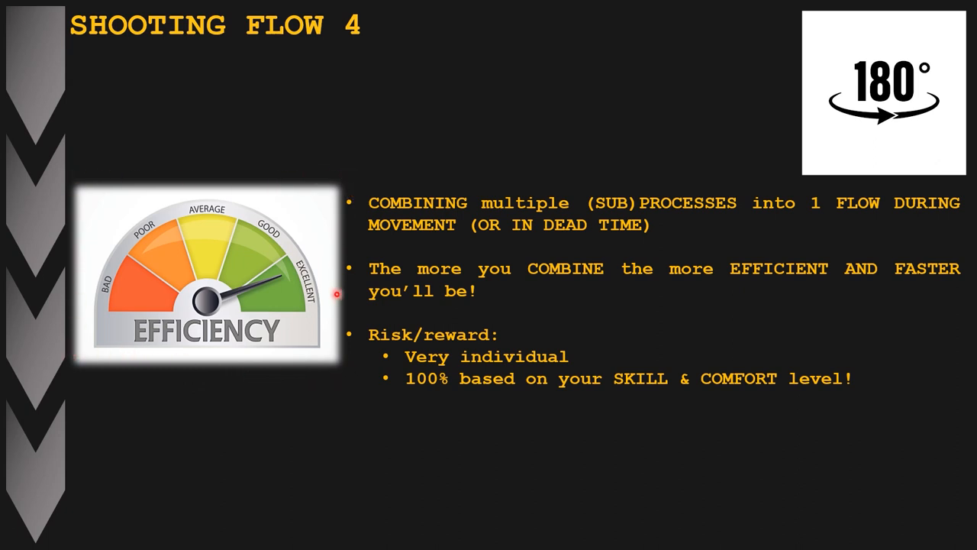
{"action": "mouse_move", "coordinate": [111, 178]}
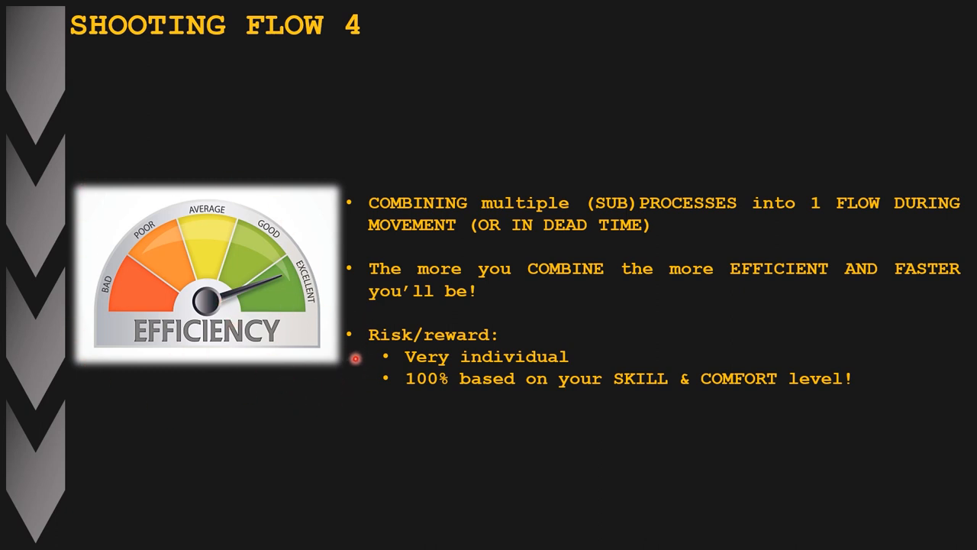
{"action": "mouse_move", "coordinate": [915, 395]}
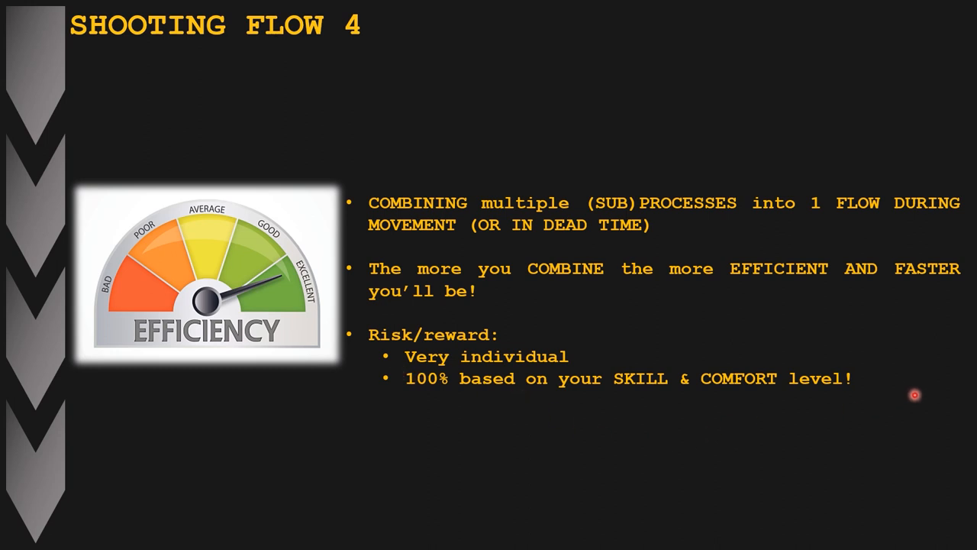
{"action": "mouse_move", "coordinate": [883, 386]}
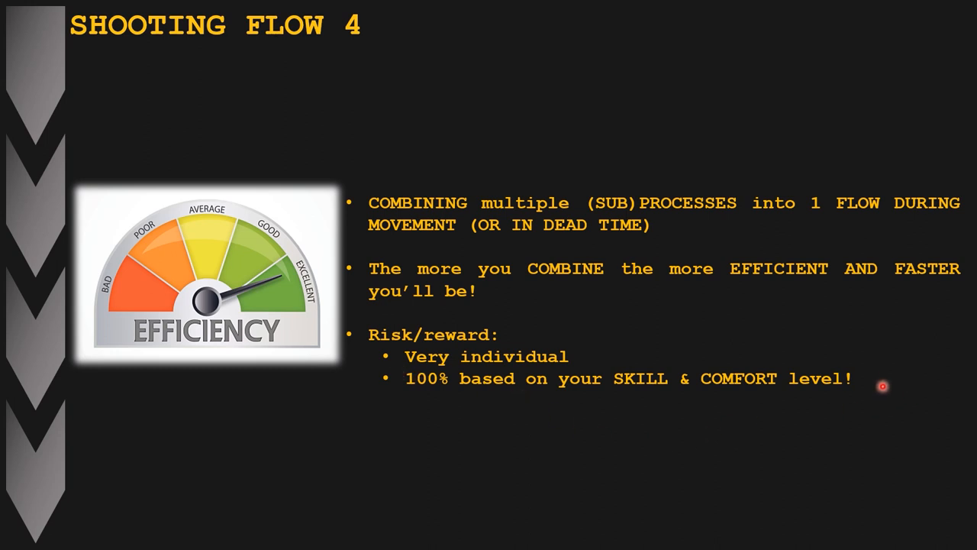
{"action": "mouse_move", "coordinate": [191, 248]}
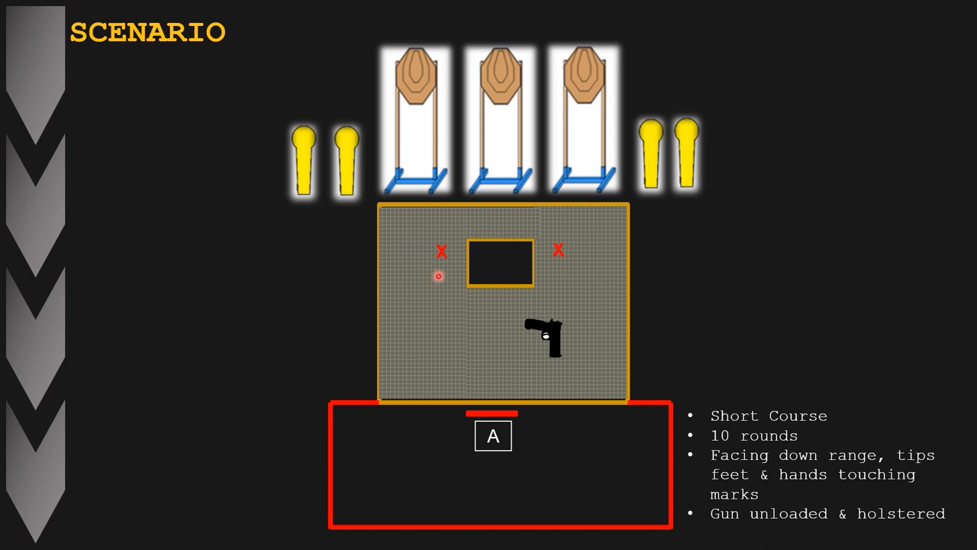
{"action": "mouse_move", "coordinate": [520, 352]}
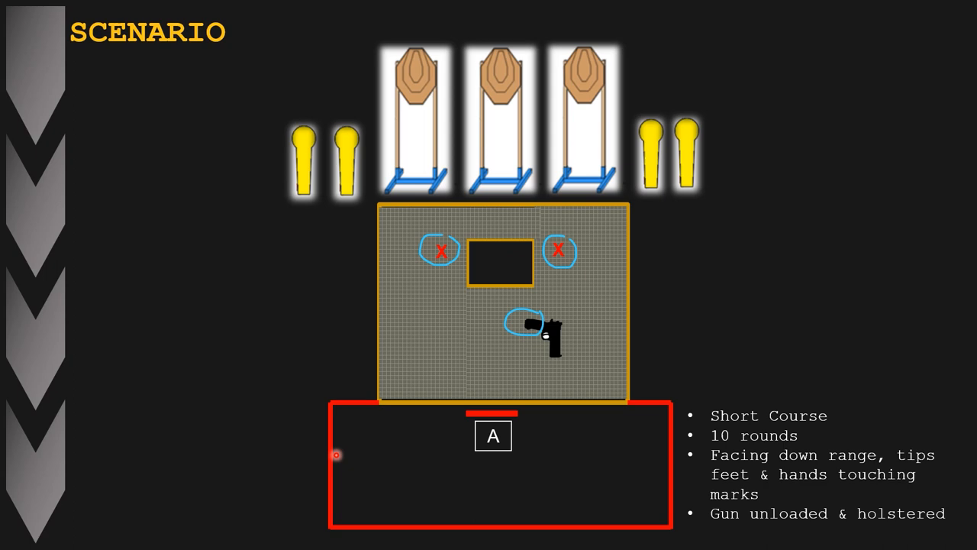
{"action": "mouse_move", "coordinate": [424, 175]}
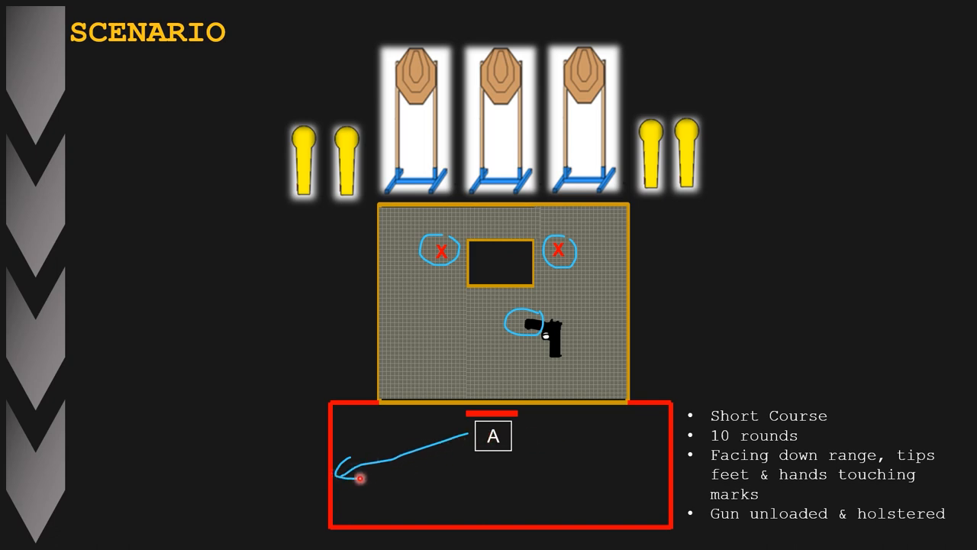
{"action": "mouse_move", "coordinate": [527, 331]}
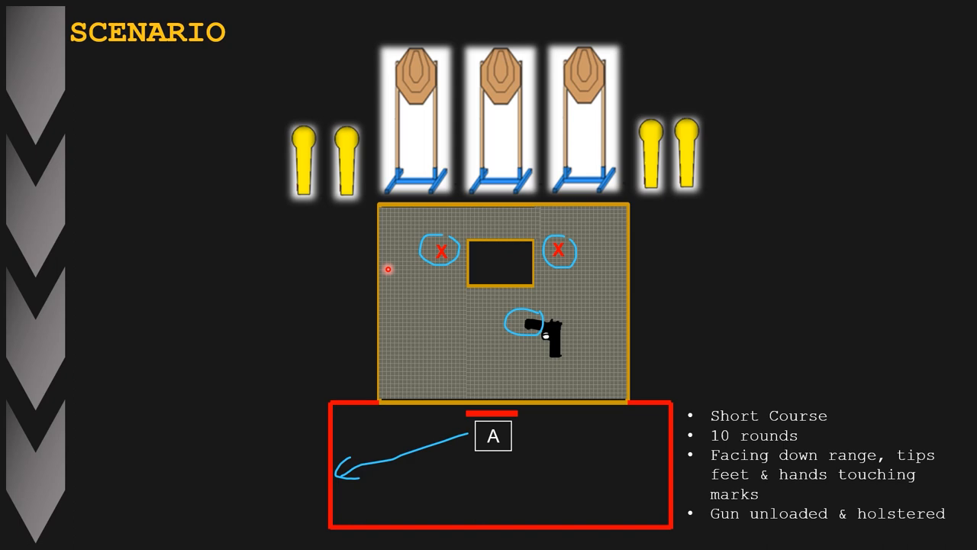
{"action": "mouse_move", "coordinate": [386, 460]}
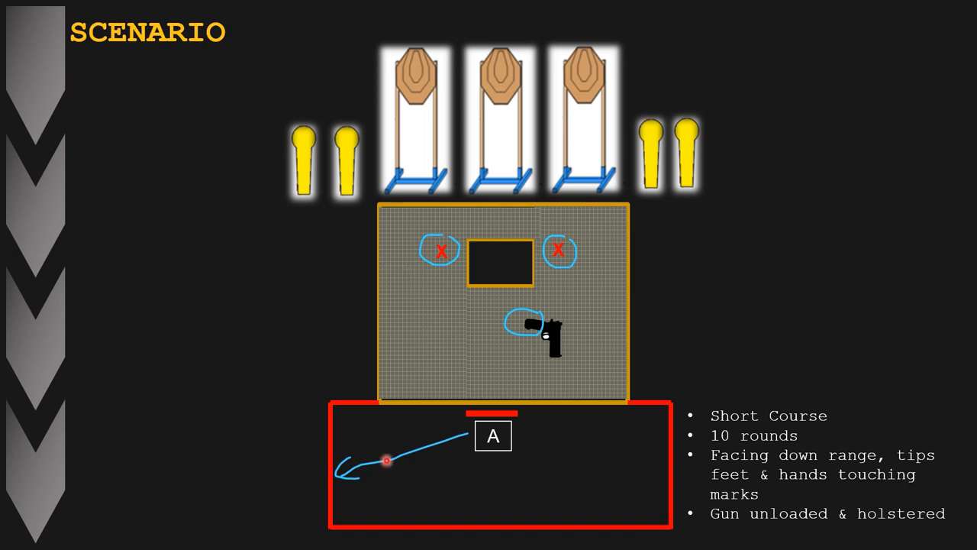
{"action": "mouse_move", "coordinate": [391, 259]}
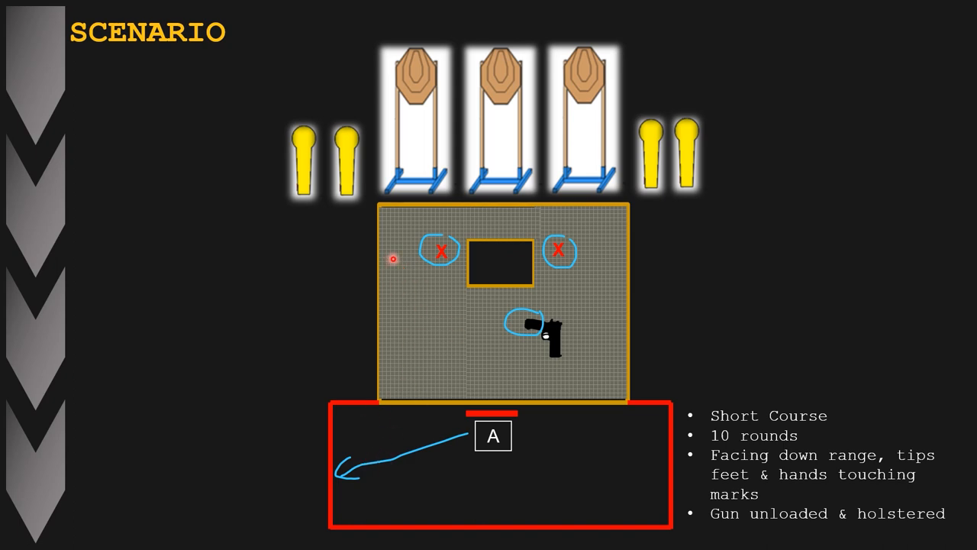
{"action": "mouse_move", "coordinate": [362, 345]}
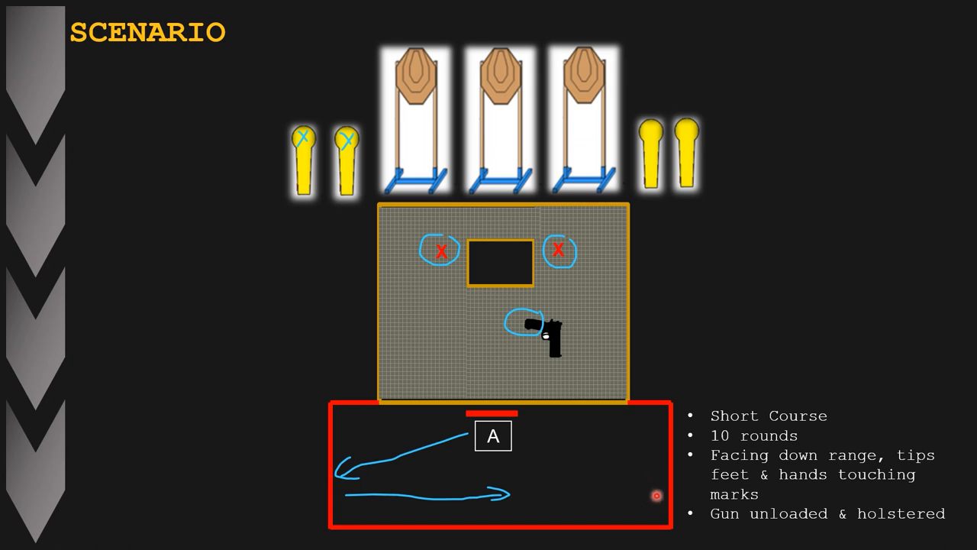
{"action": "mouse_move", "coordinate": [328, 484]}
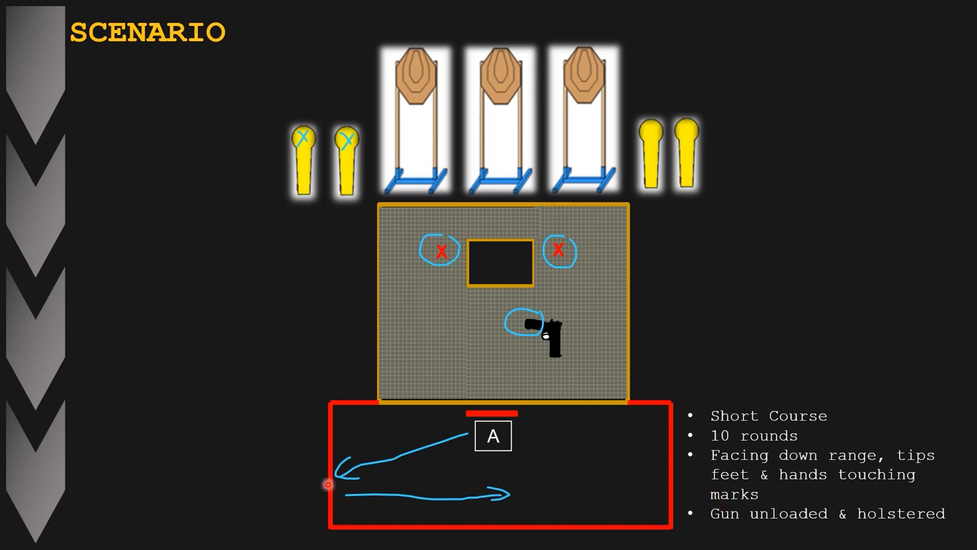
{"action": "mouse_move", "coordinate": [506, 138]}
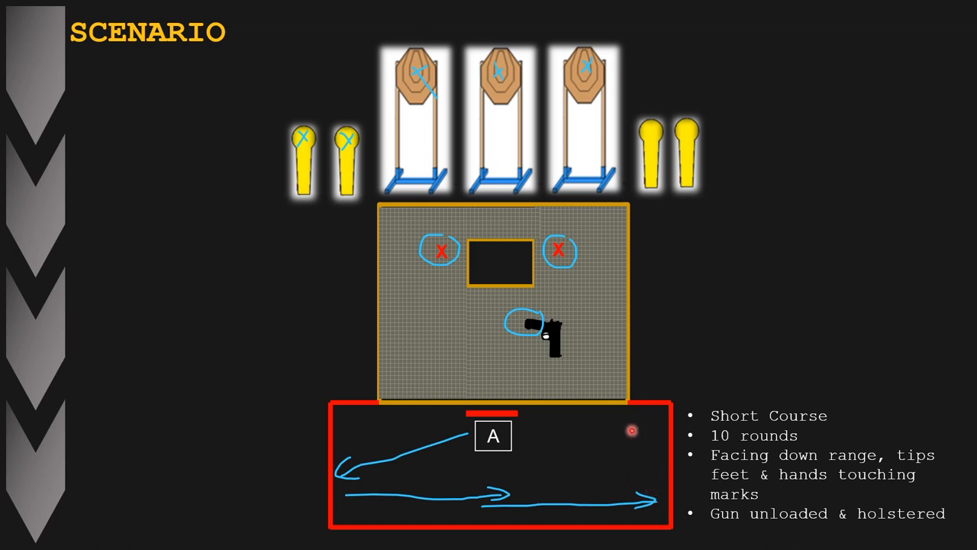
{"action": "mouse_move", "coordinate": [602, 278]}
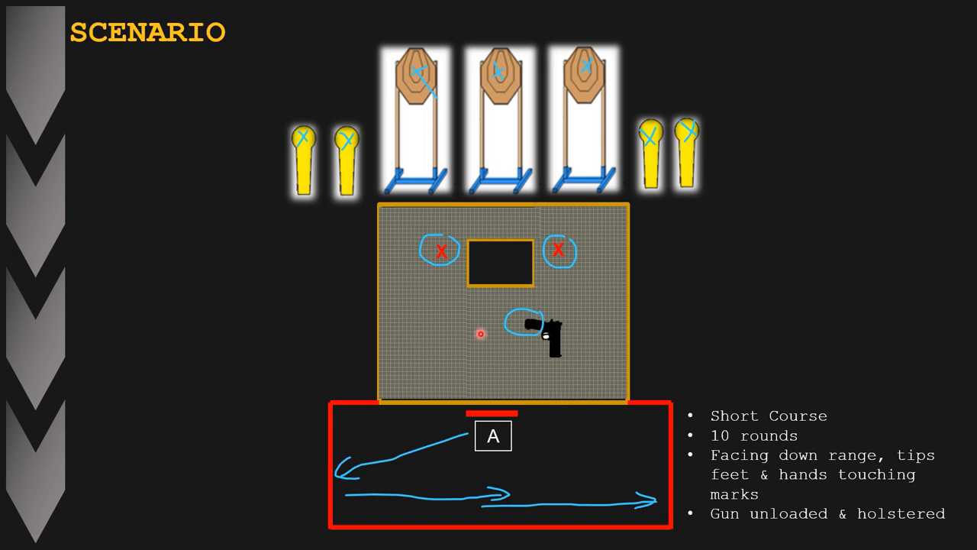
{"action": "mouse_move", "coordinate": [400, 453]}
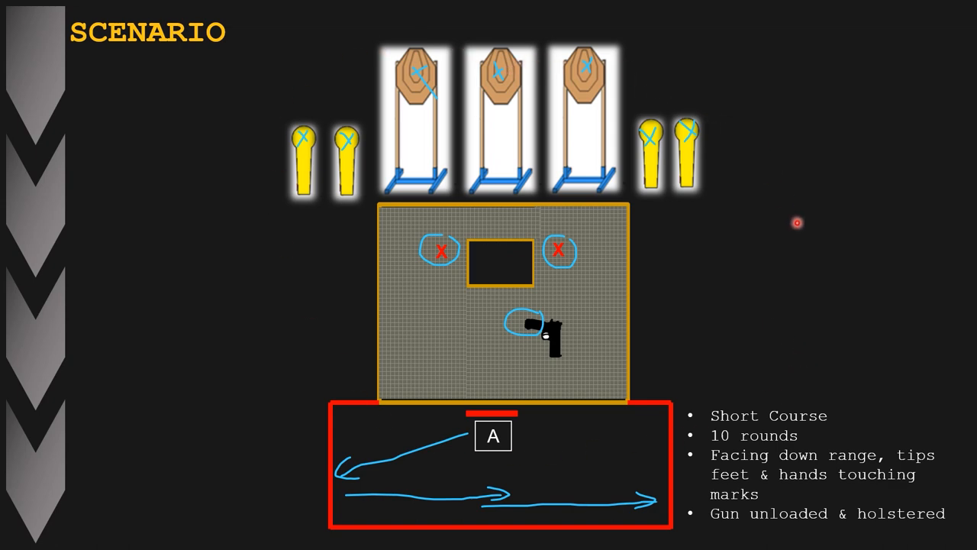
{"action": "mouse_move", "coordinate": [631, 438]}
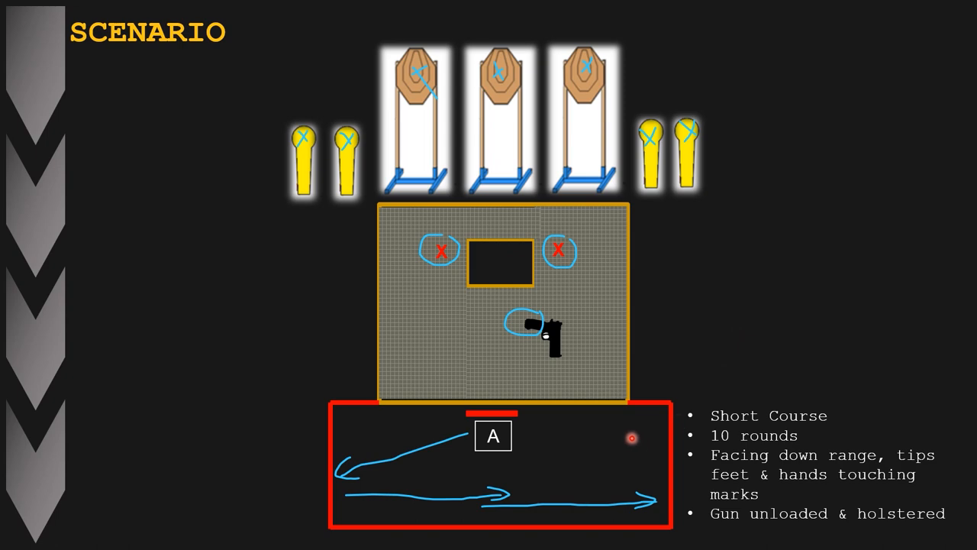